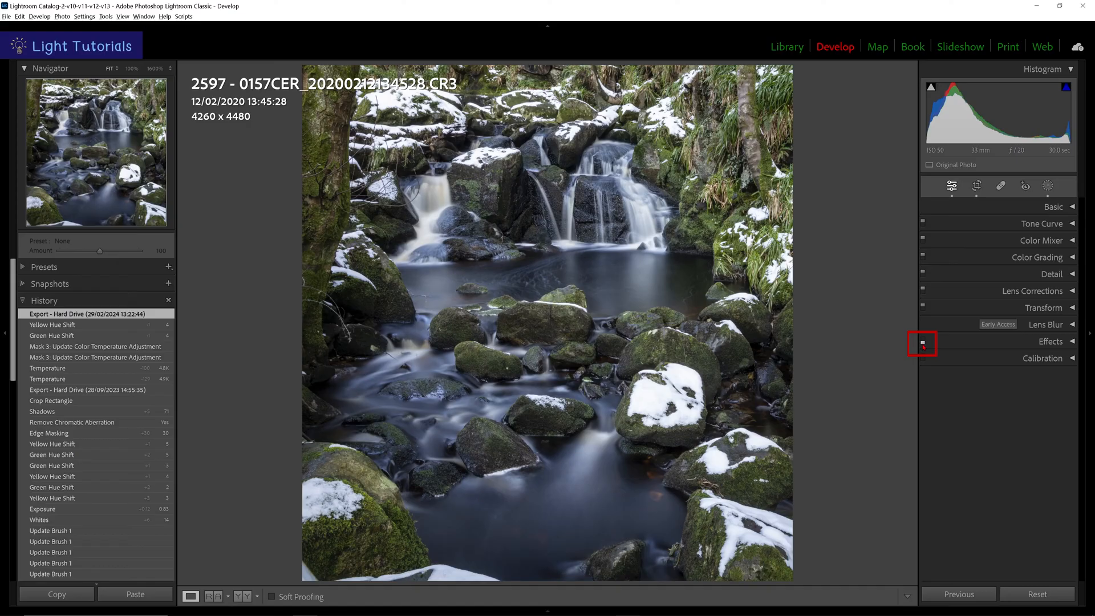
- Toggle the Effects panel switch off for the waterfall photo
{"action": "left_click", "coordinate": [922, 343]}
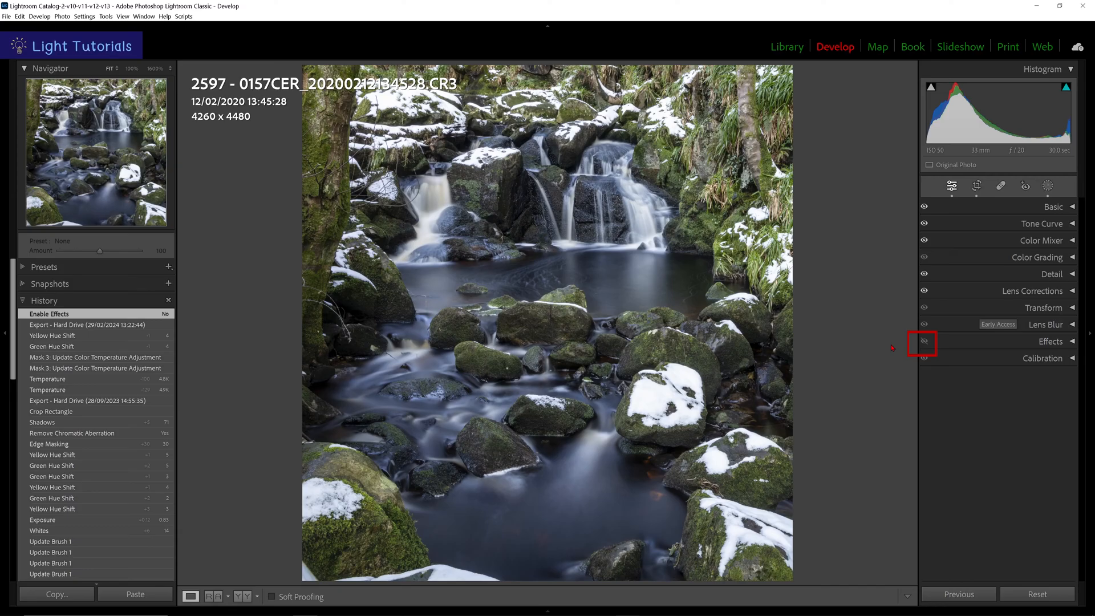
{"action": "left_click", "coordinate": [924, 342]}
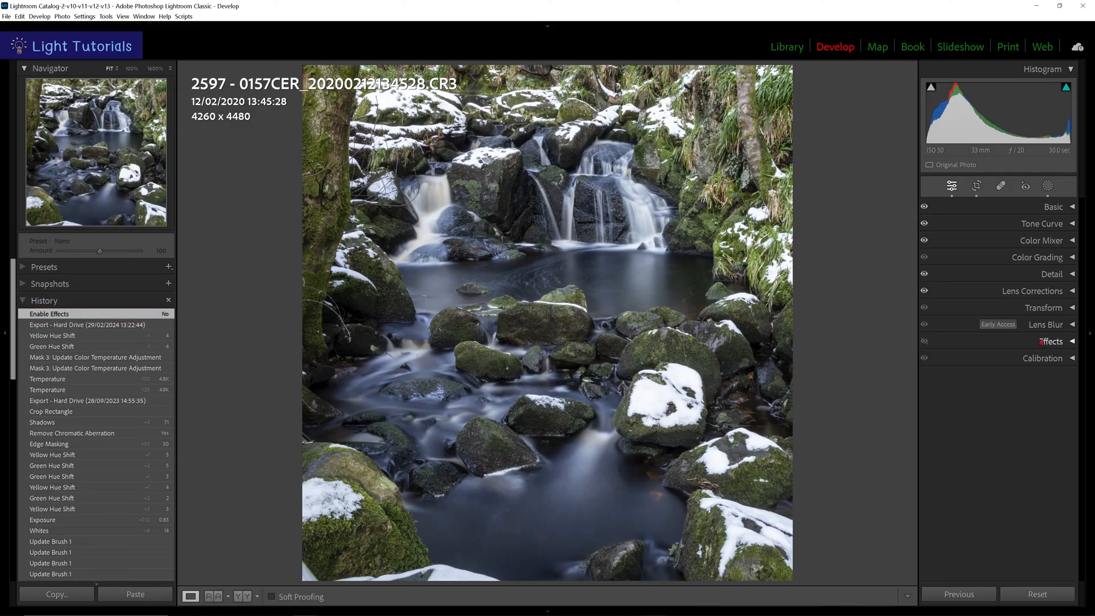
- Expand Effects to re-enable it and set post-crop vignette Highlights to 20
{"action": "left_click", "coordinate": [1052, 342]}
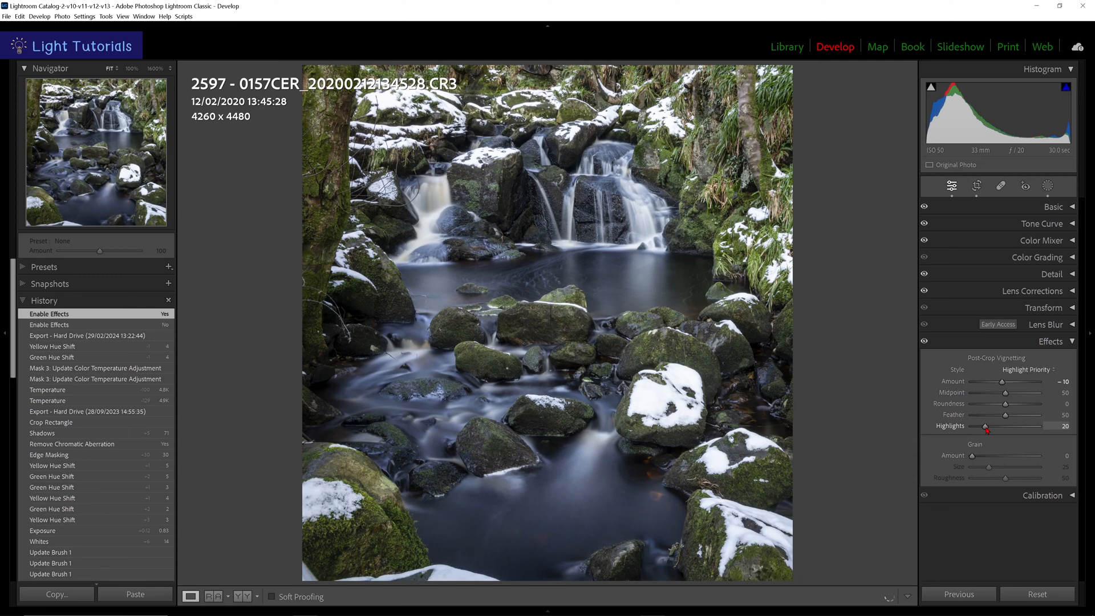
{"action": "left_click", "coordinate": [986, 426]}
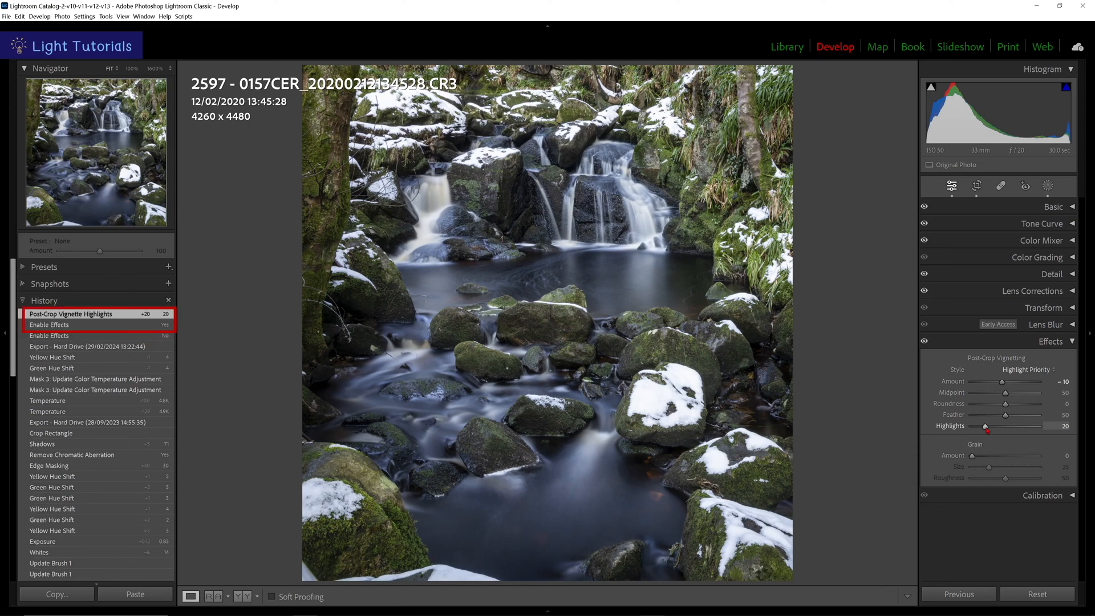